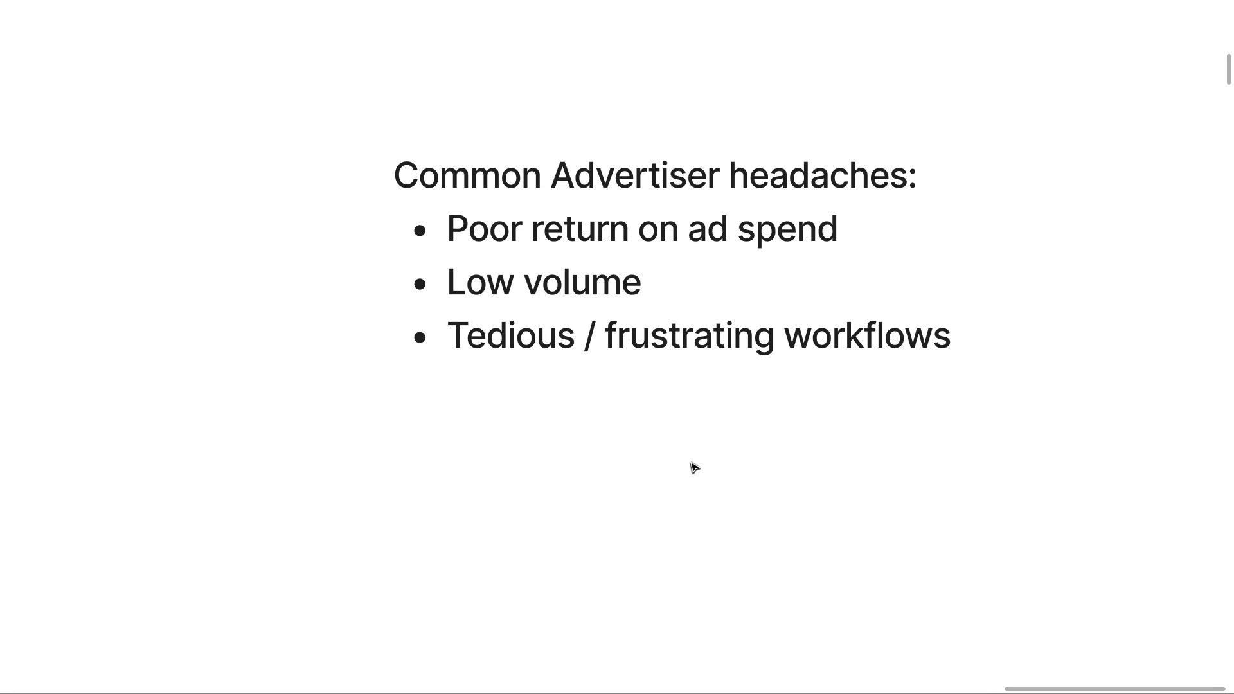
mouse_move(591, 463)
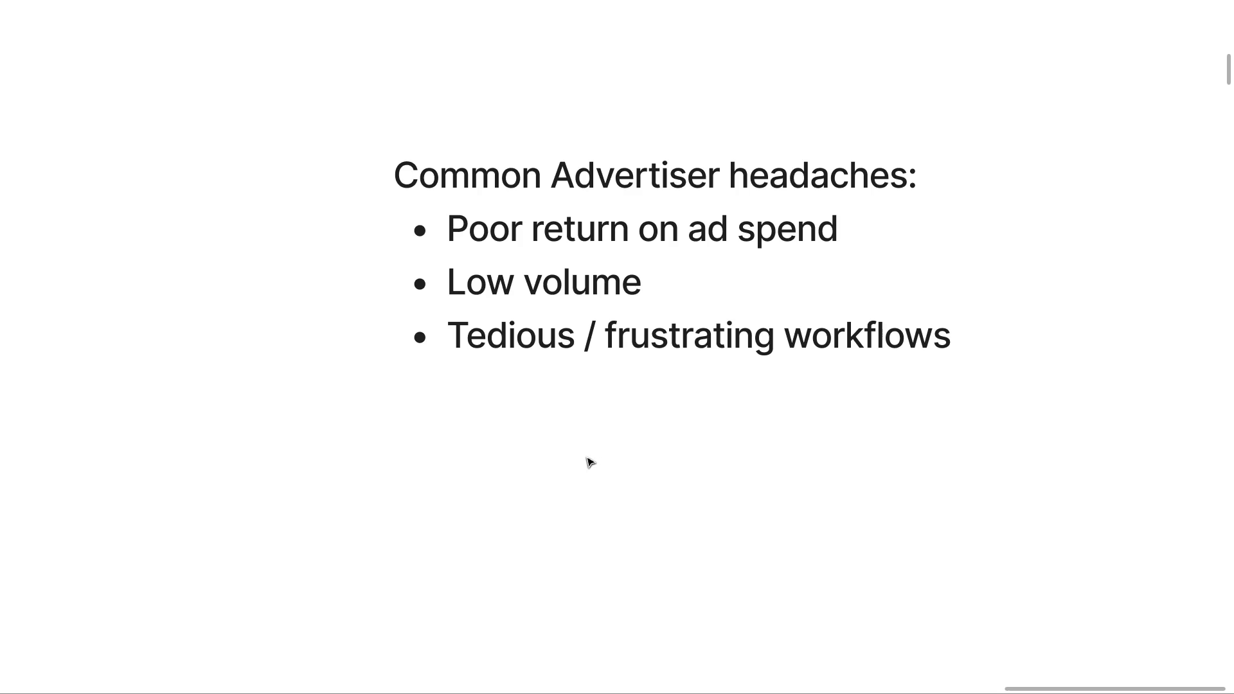
- Scroll down past the list of three common advertiser headaches
scroll("down", 3)
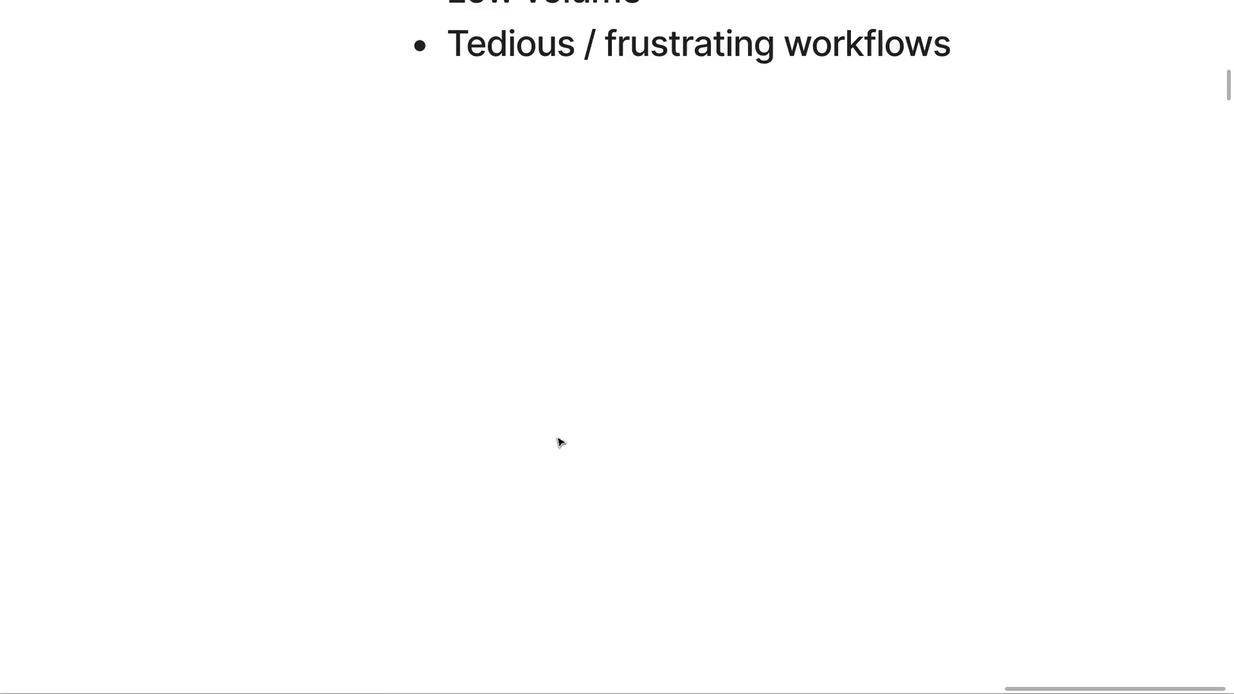
- Scroll to the 'Fix the following COMMON mistakes to:' slide listing save time, improve sales, earn more
scroll("down", 3)
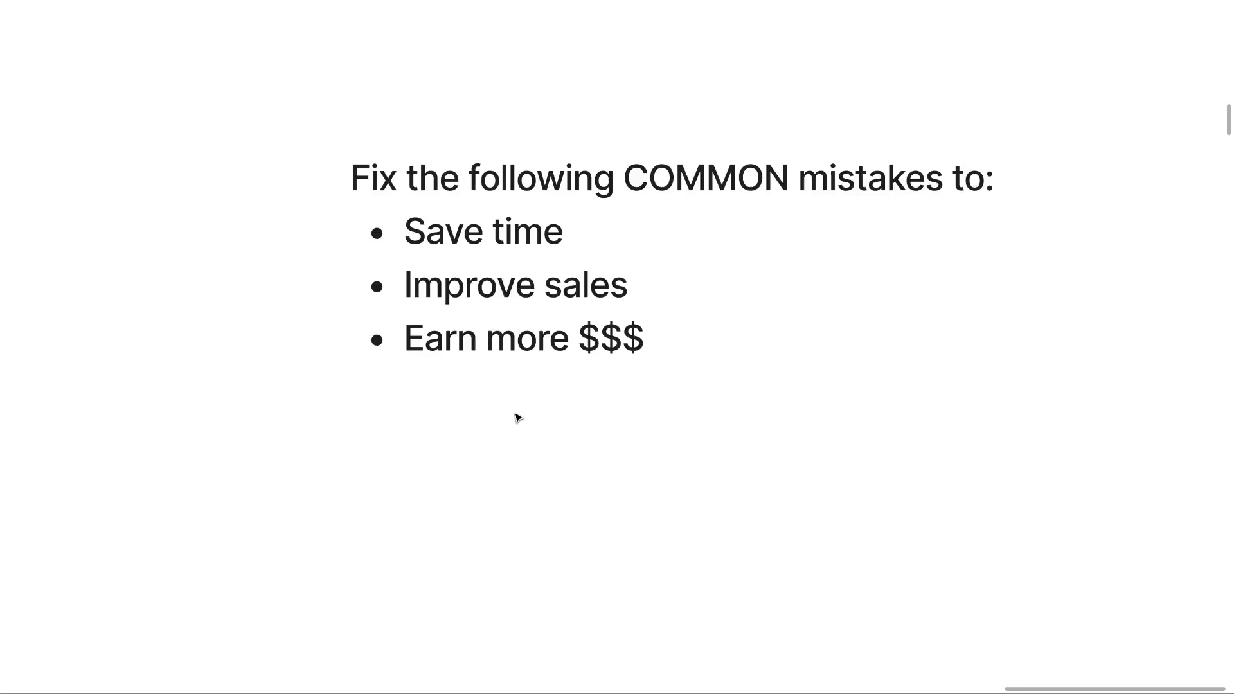
key("Right")
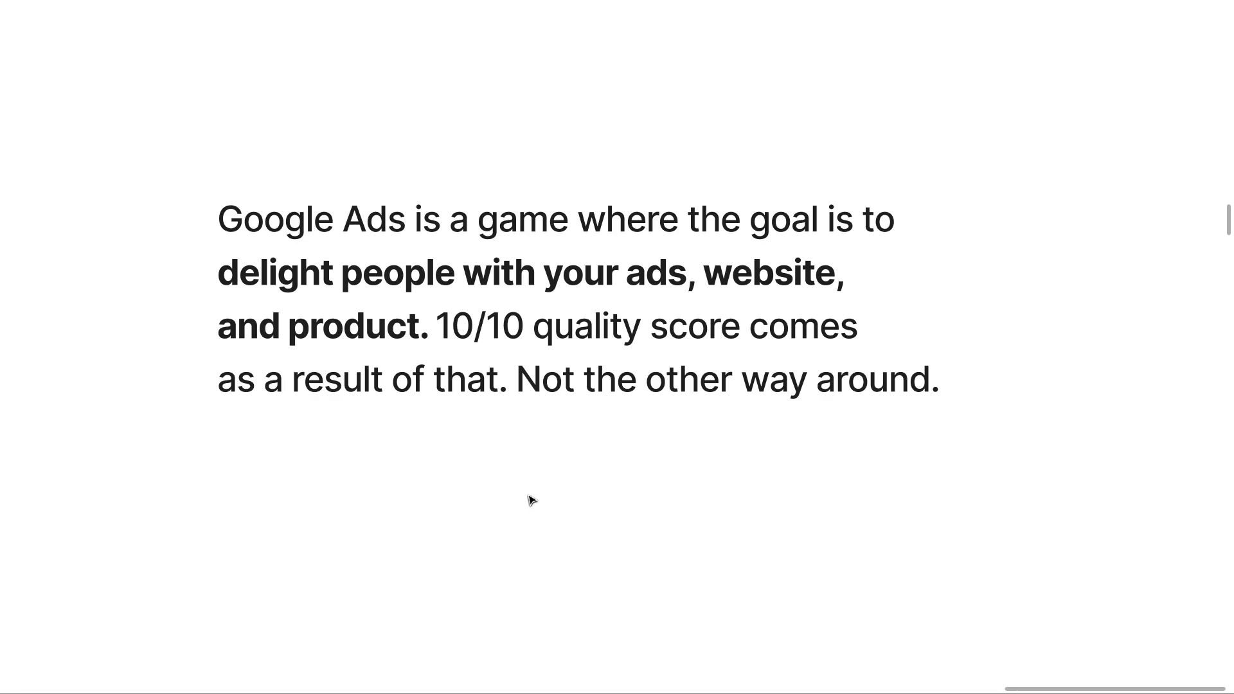
mouse_move(576, 490)
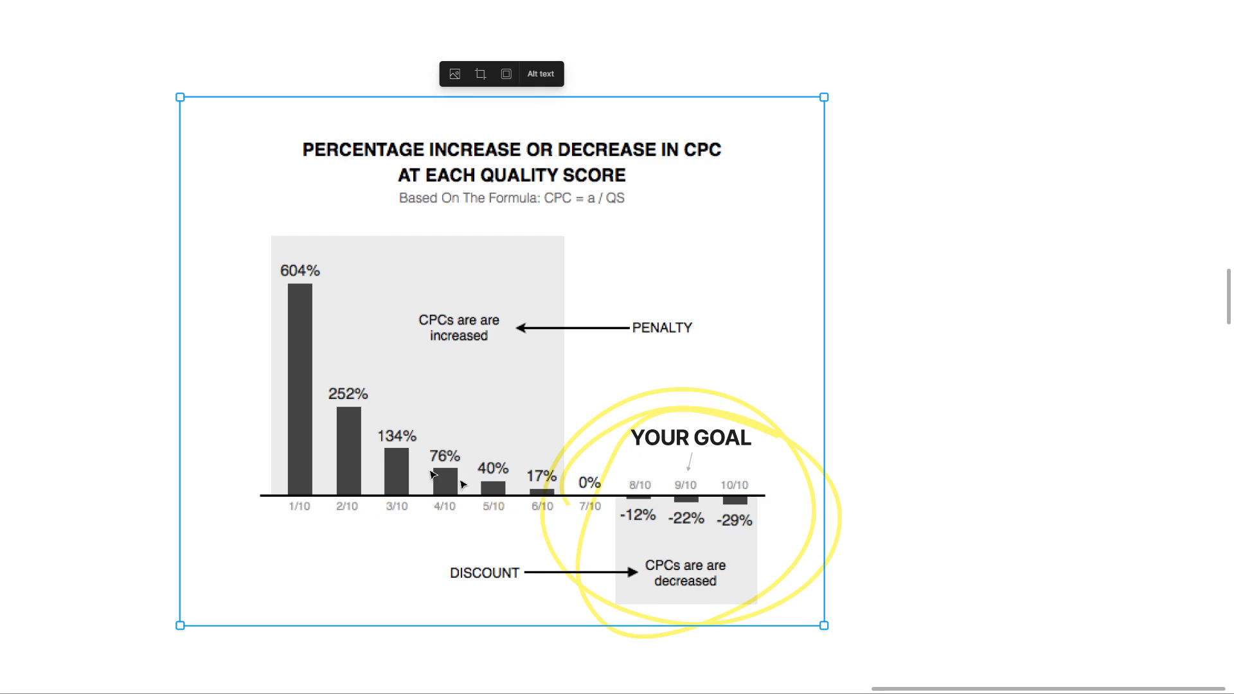
mouse_move(344, 450)
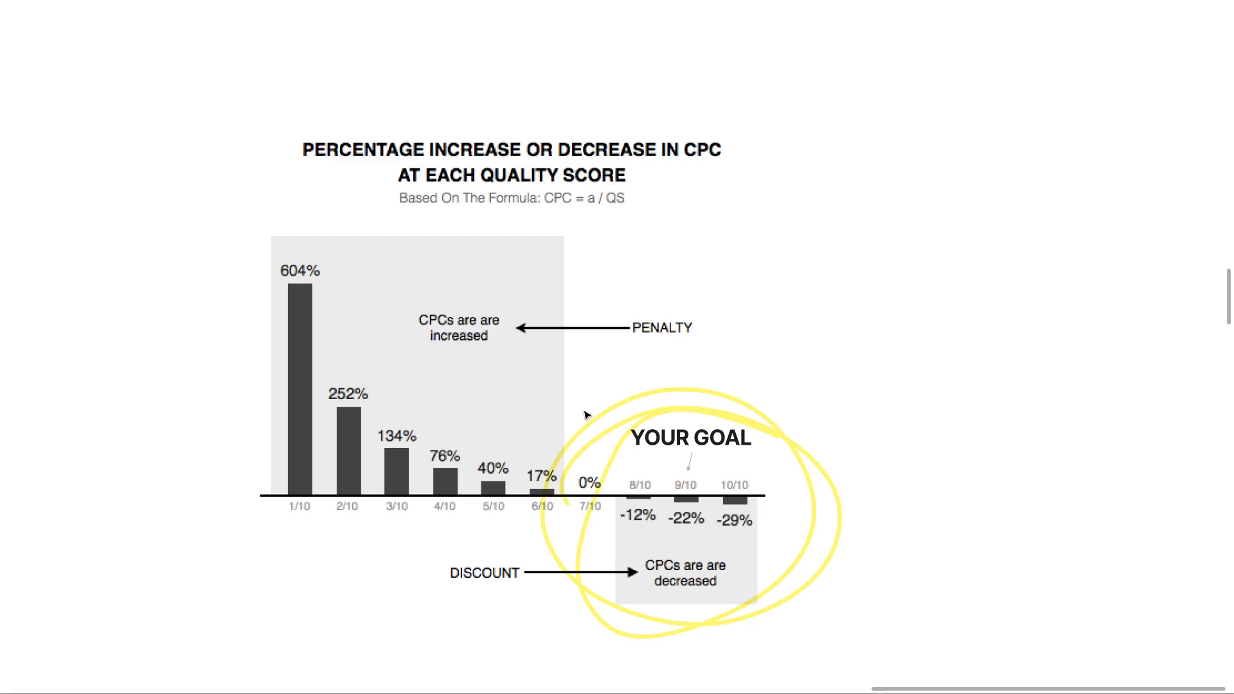
mouse_move(760, 441)
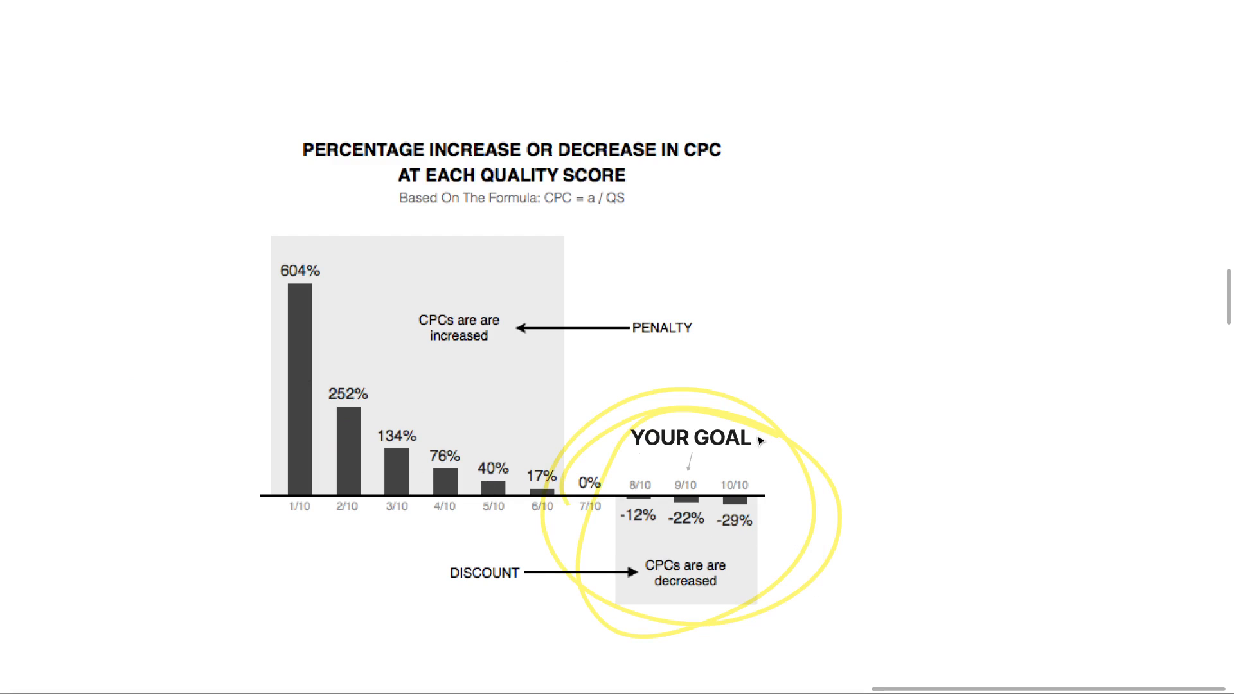
mouse_move(724, 494)
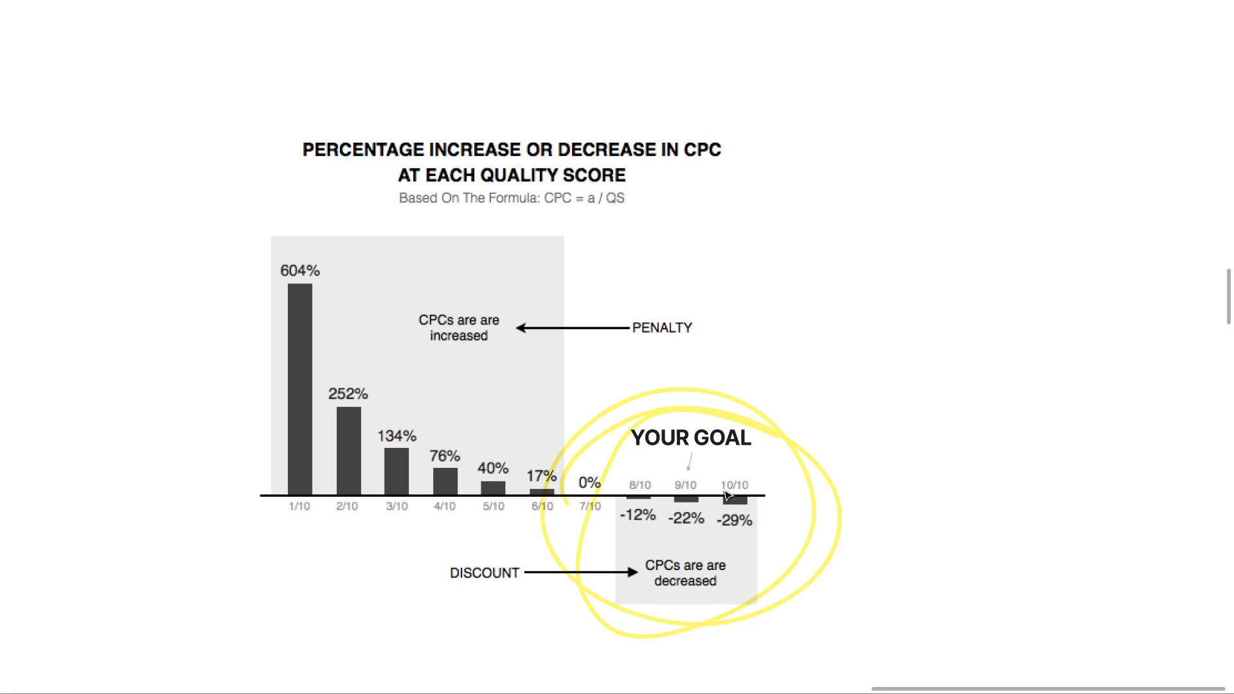
mouse_move(750, 545)
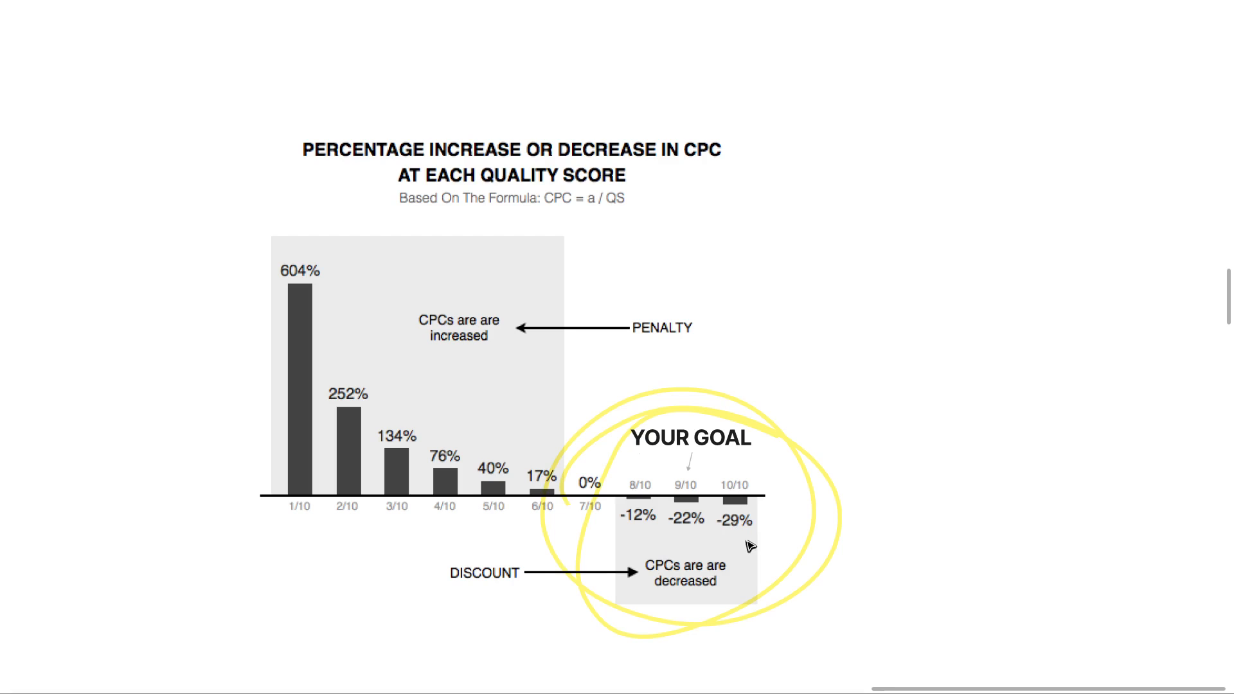
mouse_move(447, 549)
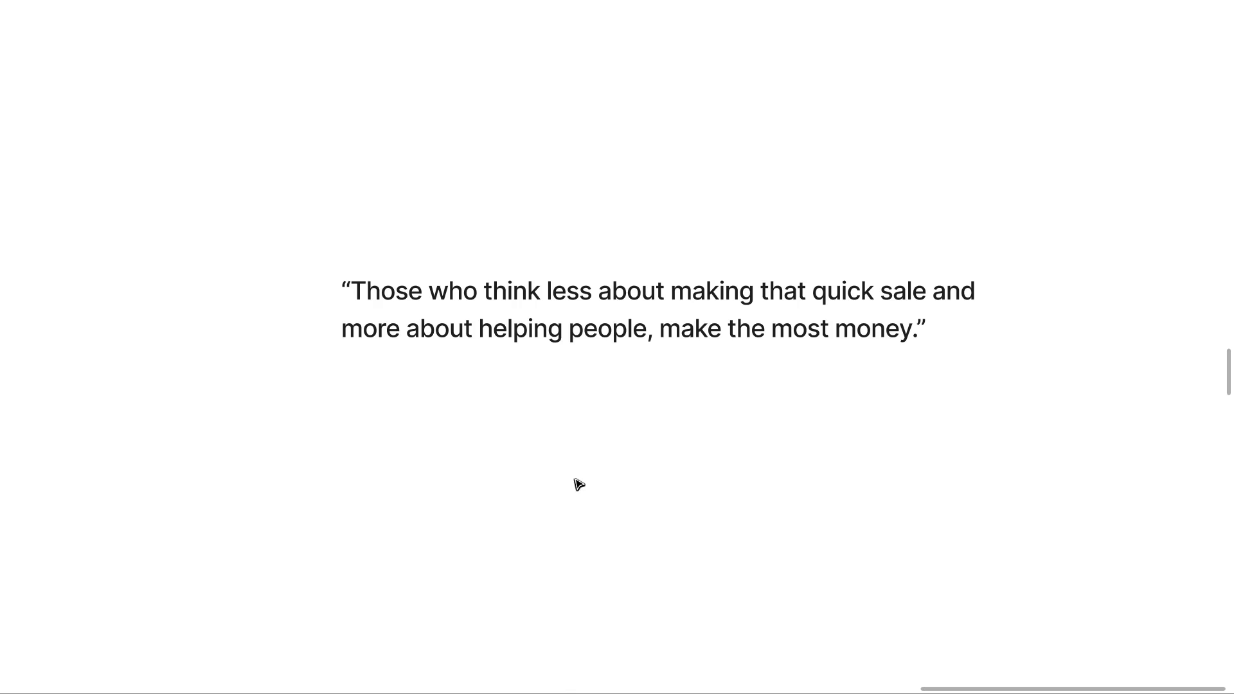
mouse_move(593, 472)
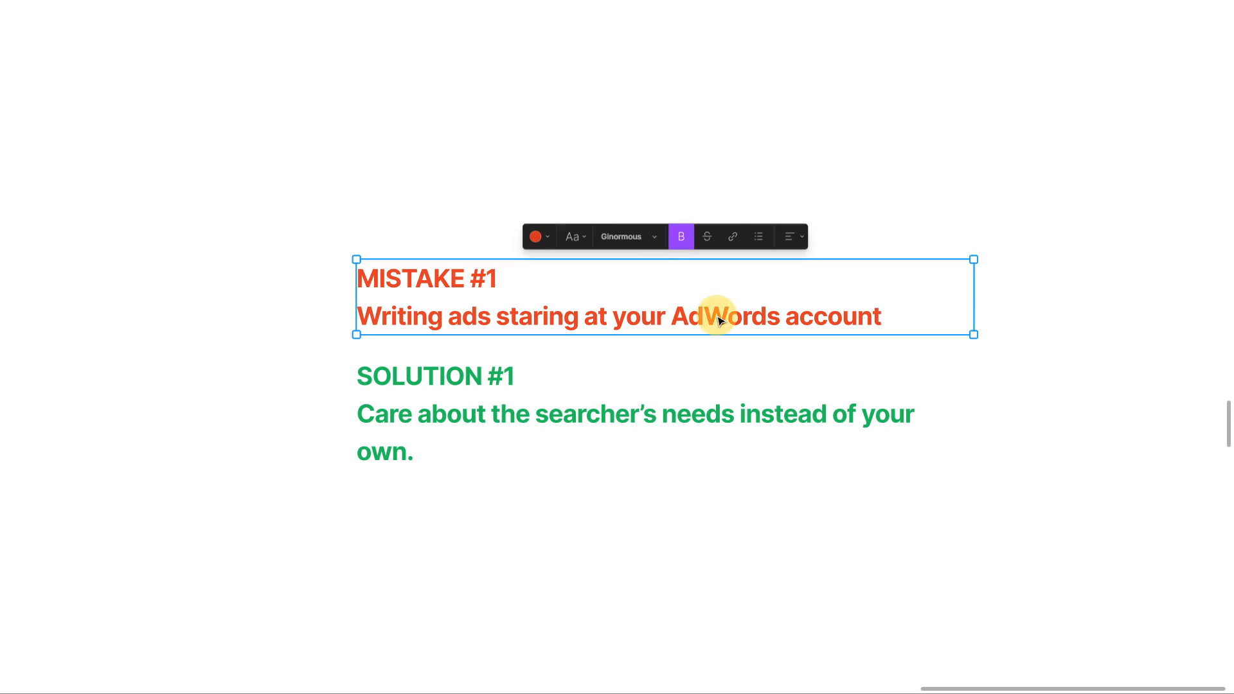
- Enter platform names ending with 'Google Ads' so Mistake #1 reads 'staring at your Google Ads account'
type("Face")
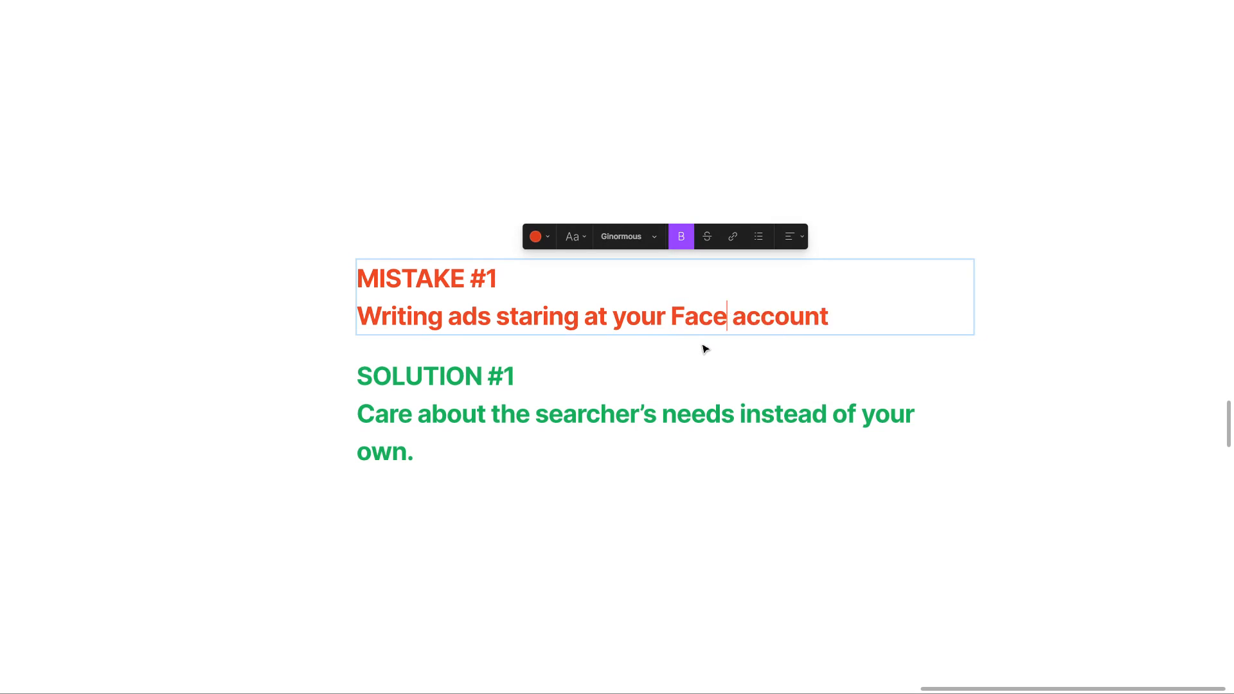
type("book Ad Manager")
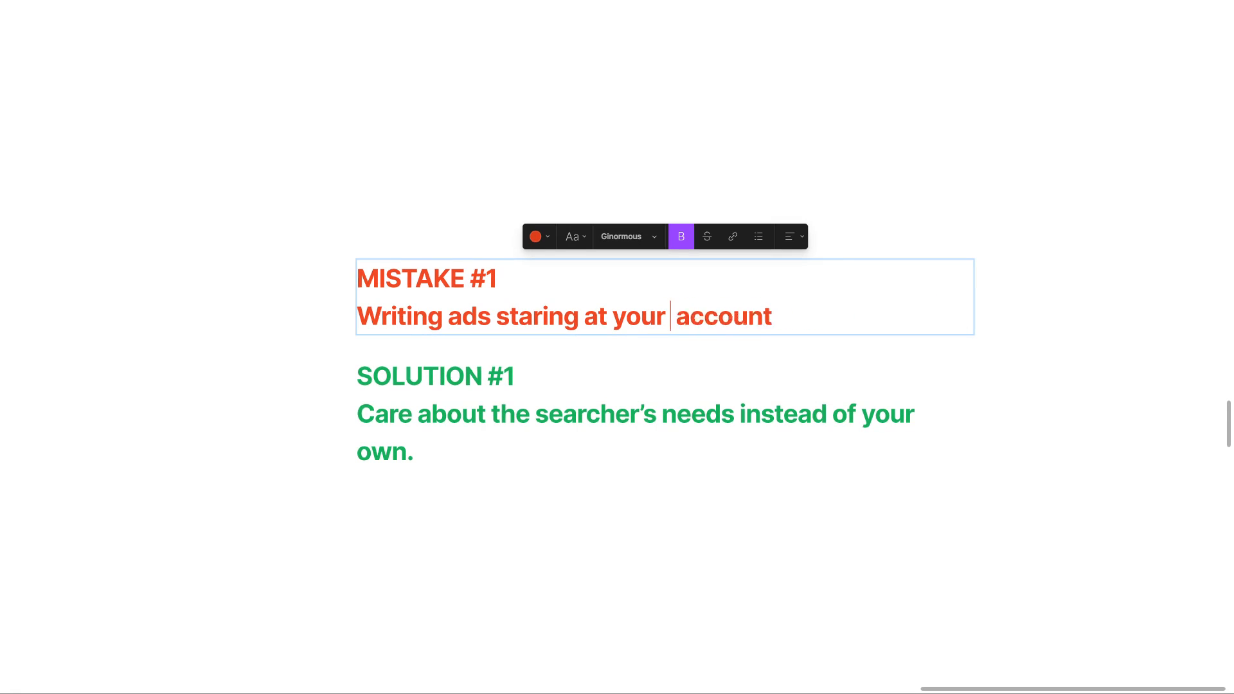
type("Lin")
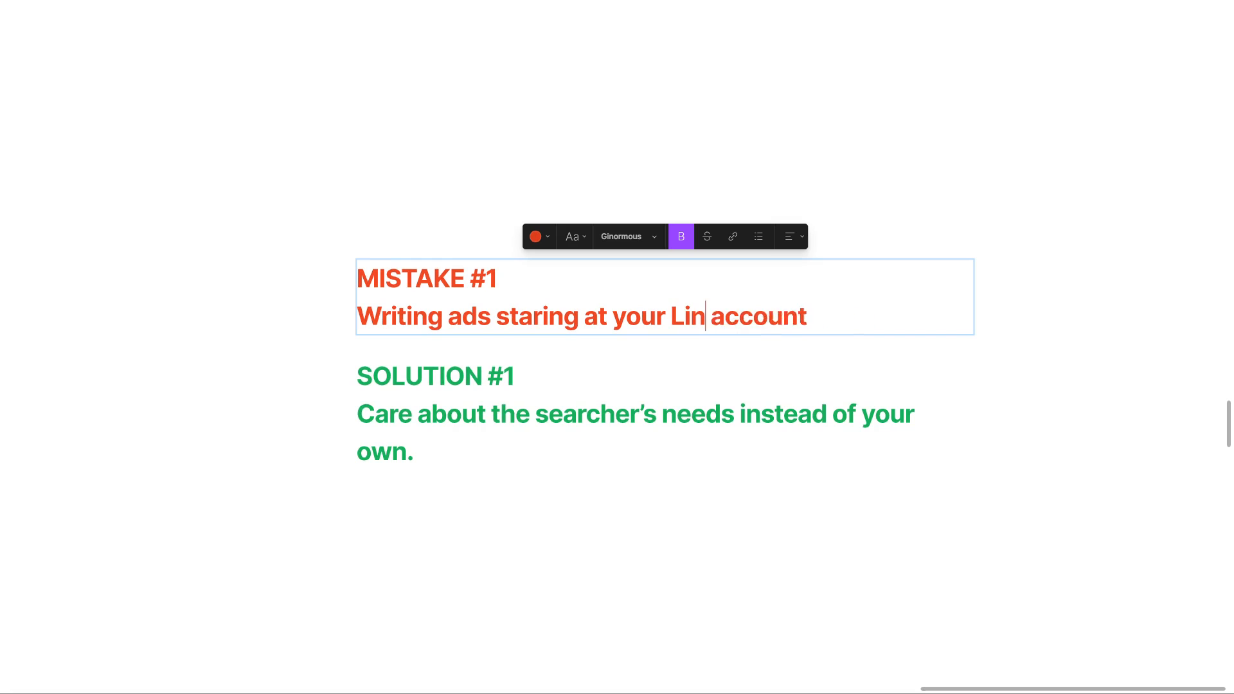
type("Twitte")
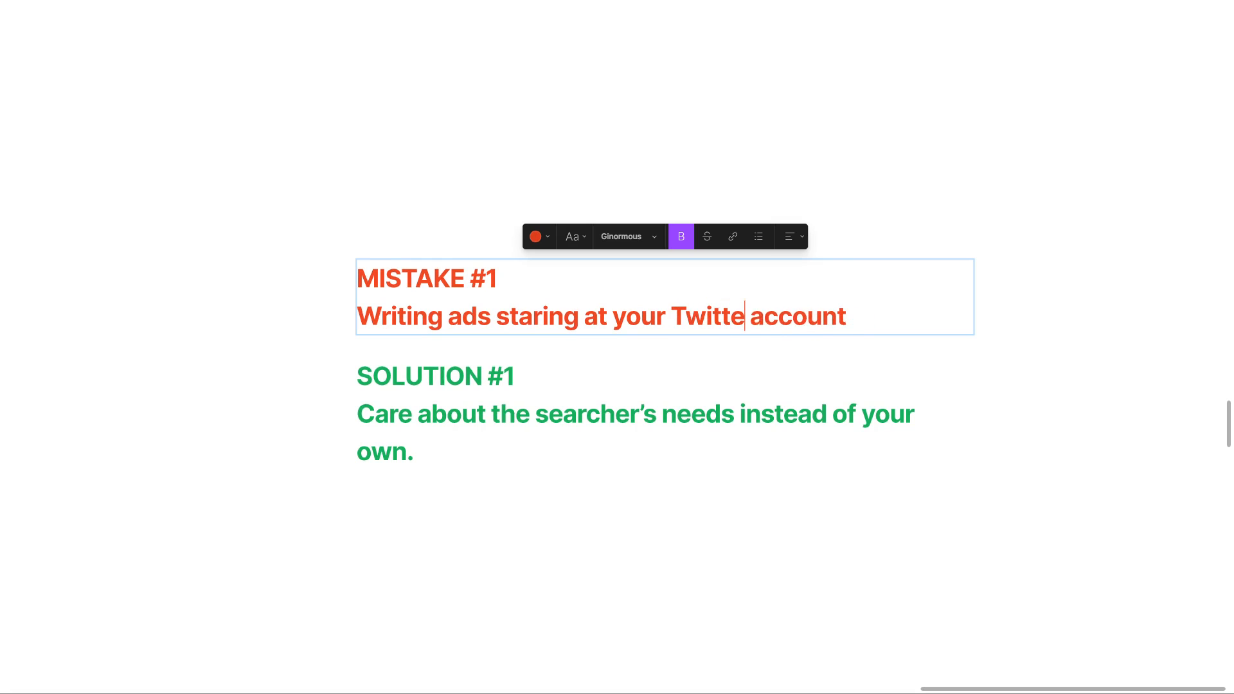
type("Google Ads")
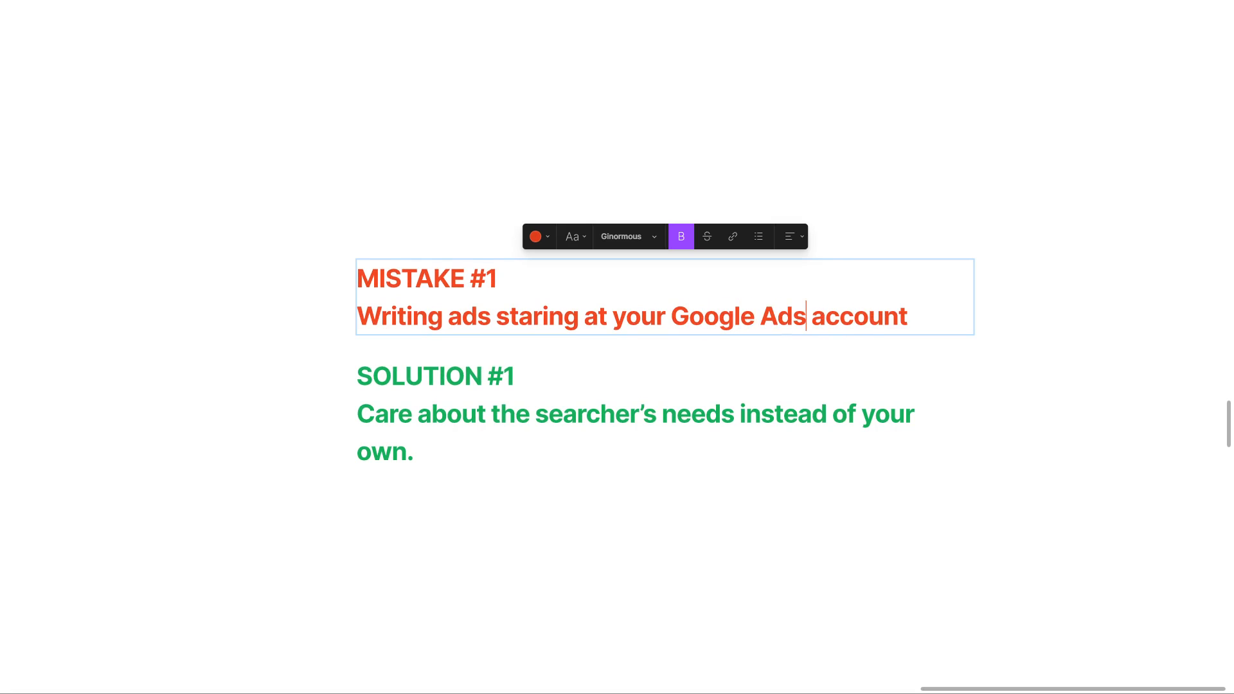
- Deselect the Mistake #1 text box, finalizing its Google Ads wording beside Solution #1
left_click(671, 555)
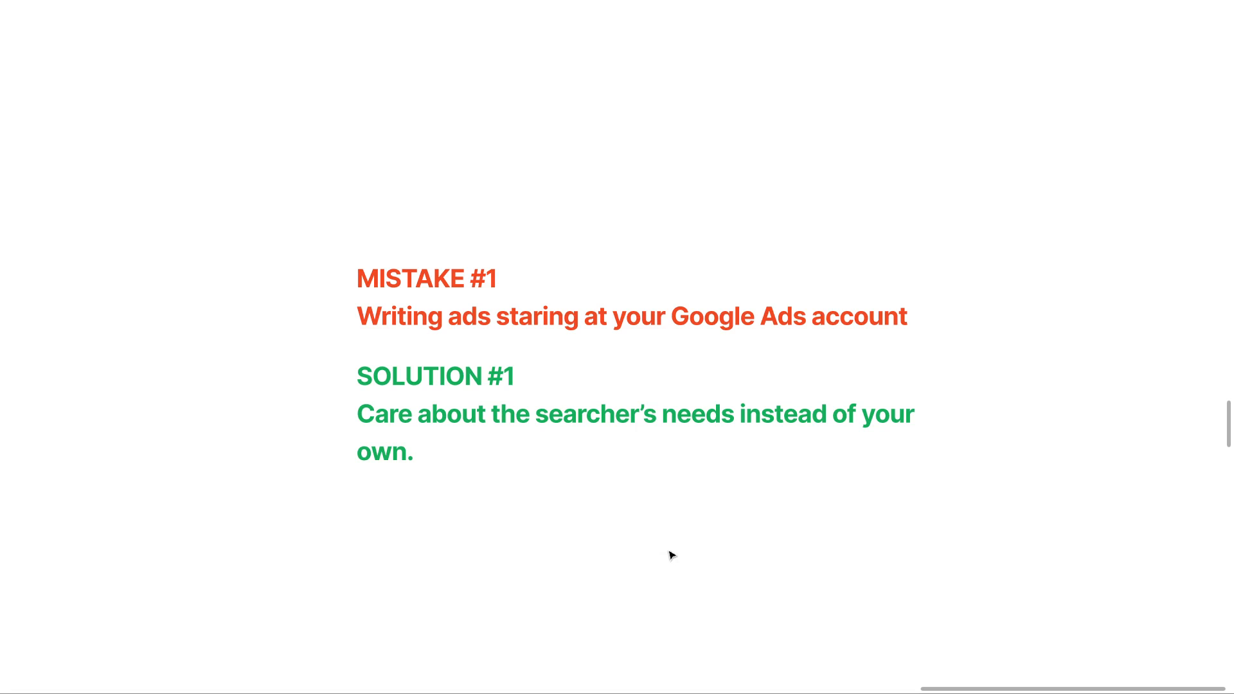
mouse_move(670, 555)
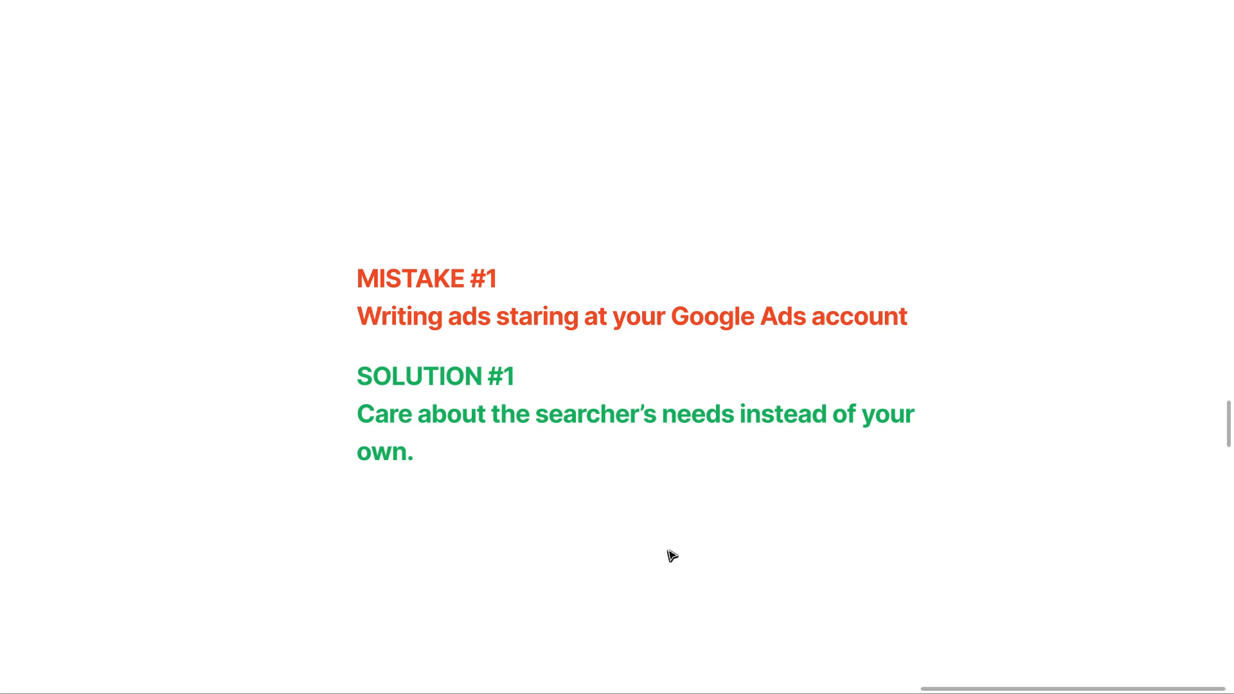
mouse_move(672, 556)
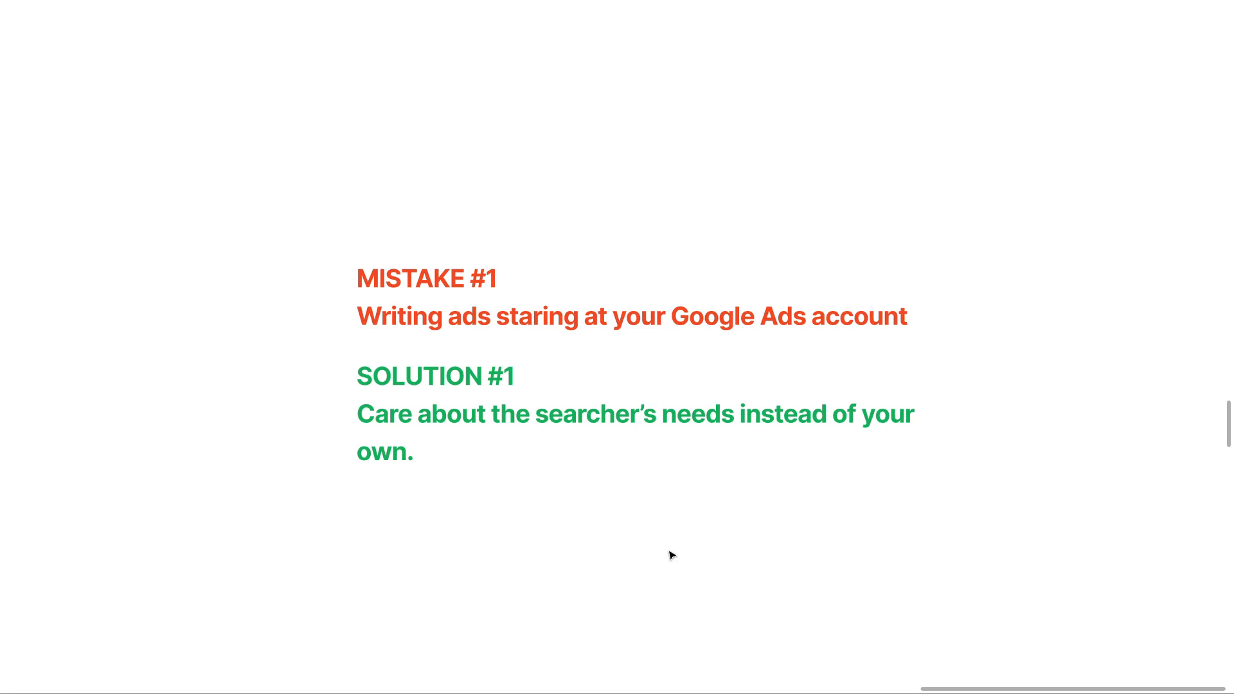
mouse_move(671, 555)
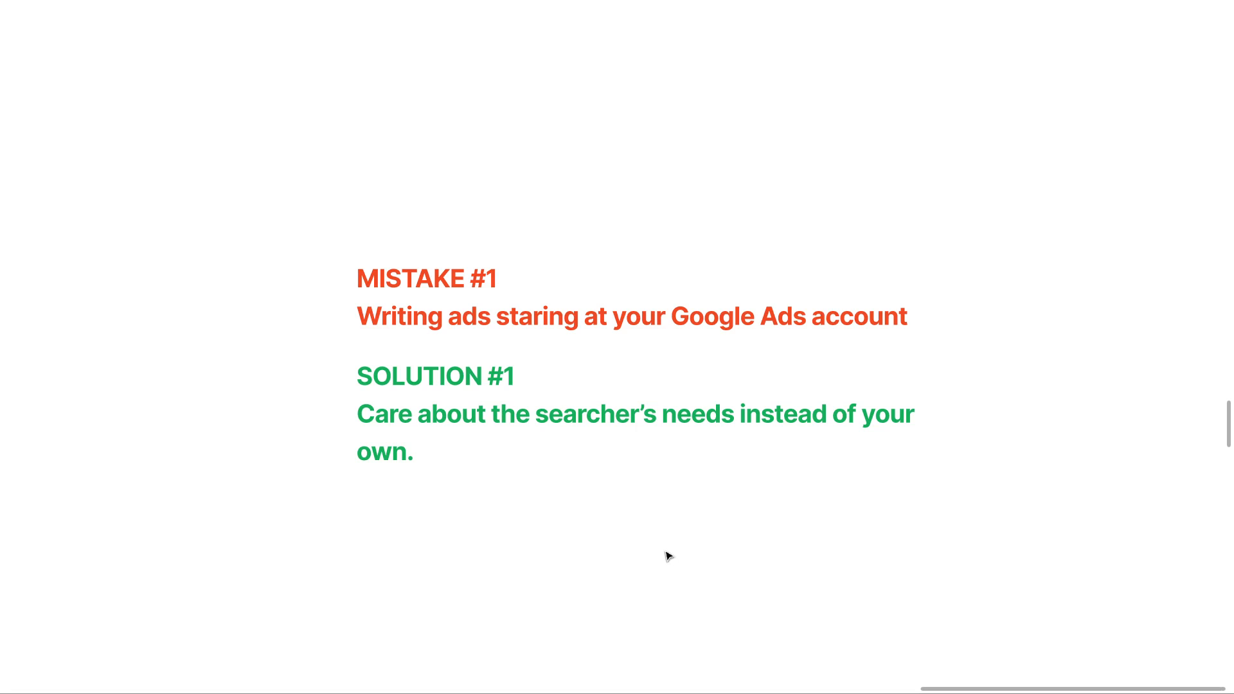
mouse_move(668, 555)
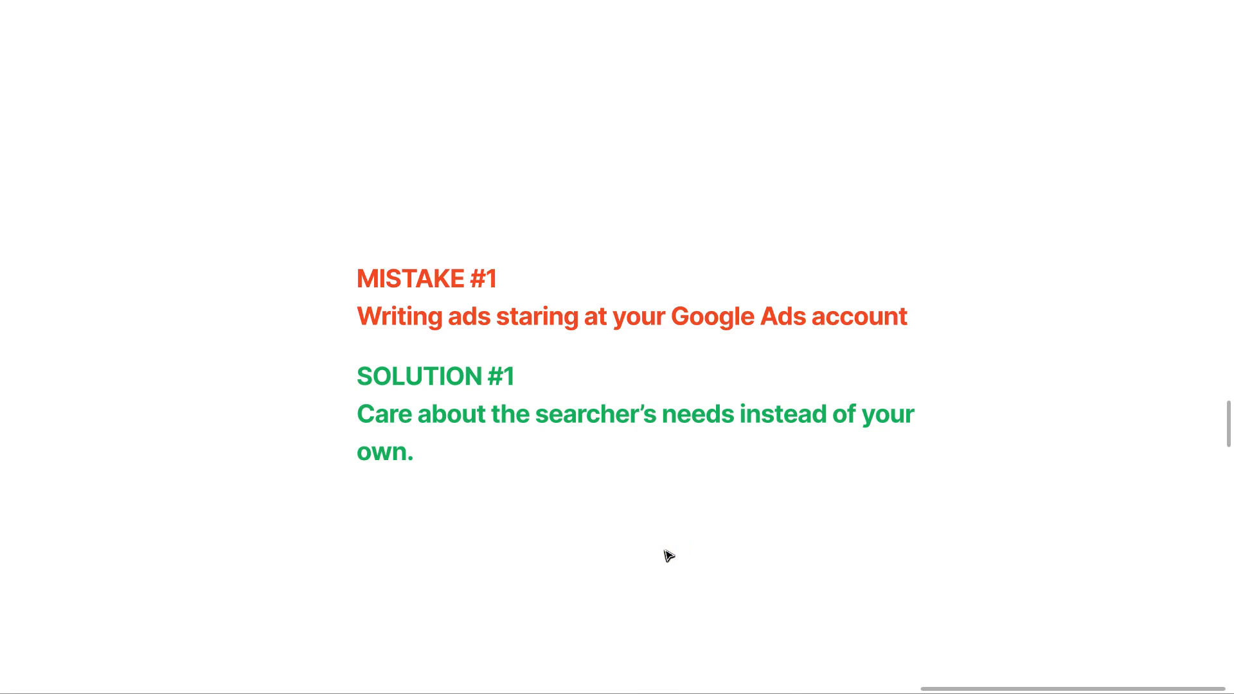
mouse_move(666, 552)
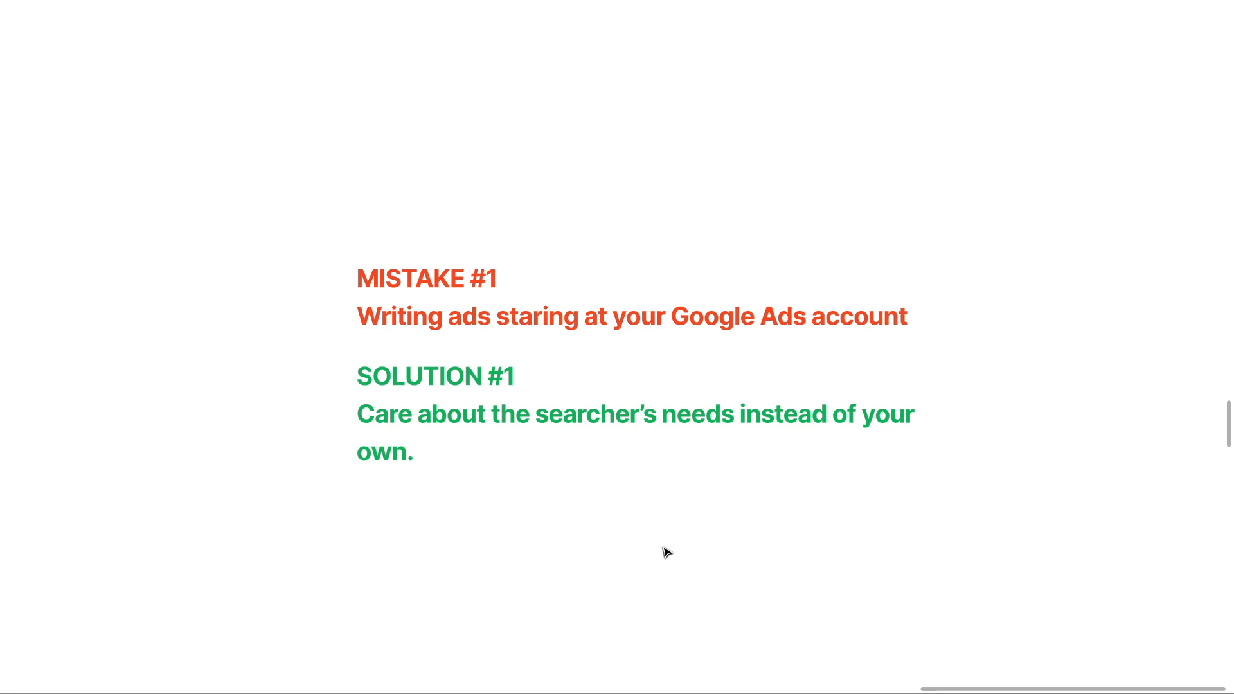
mouse_move(587, 533)
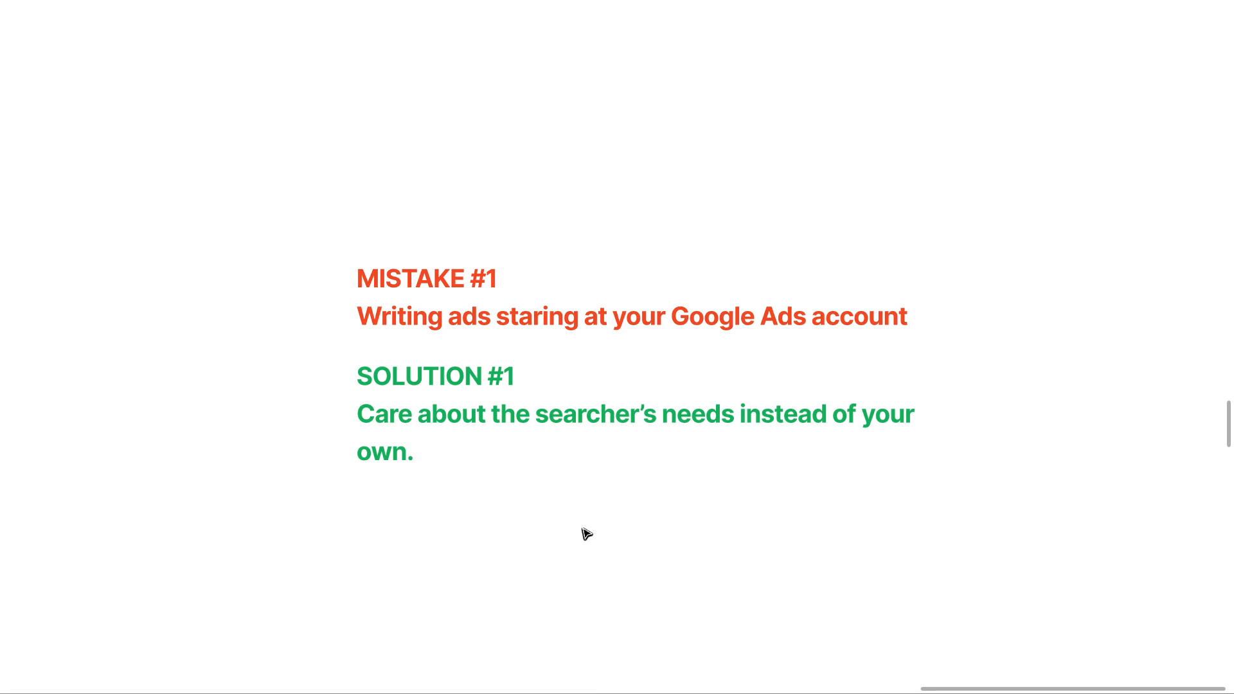
mouse_move(612, 519)
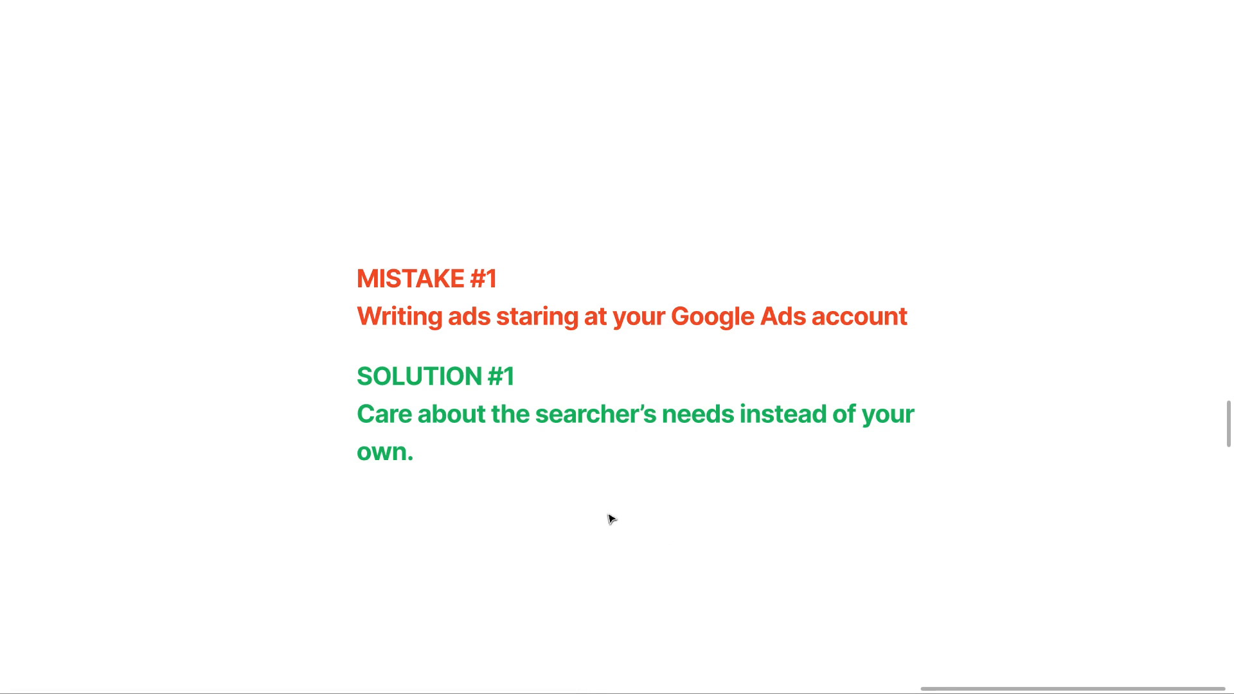
mouse_move(612, 518)
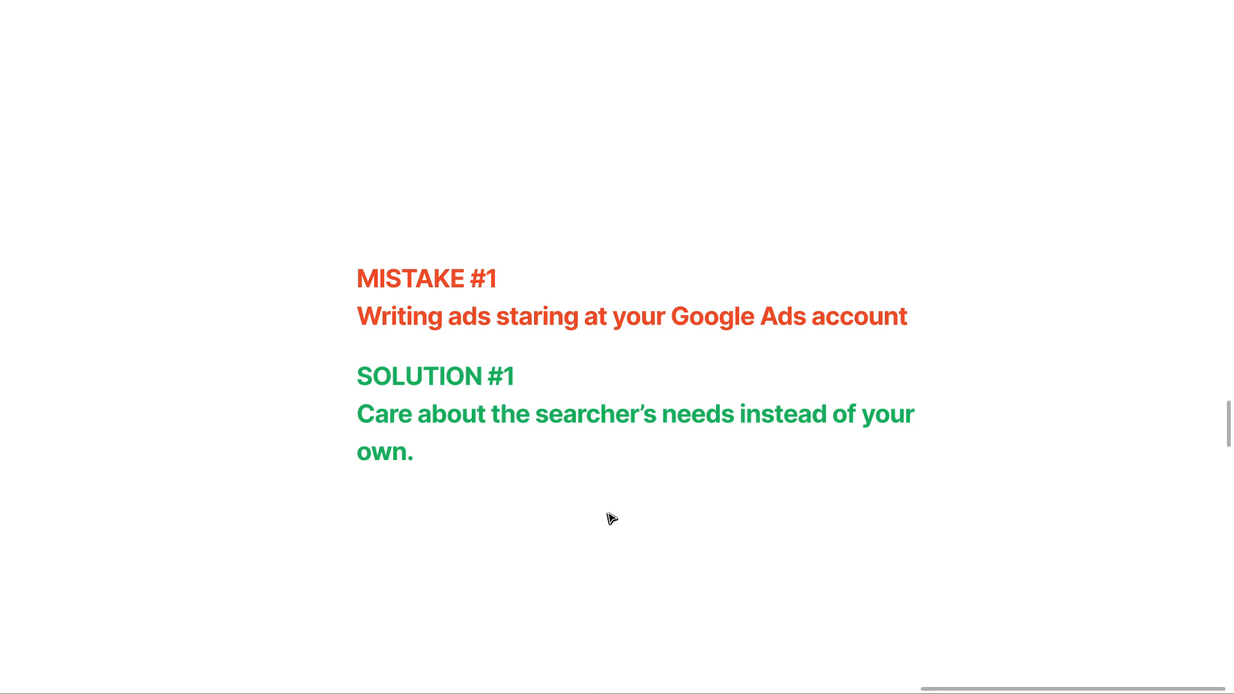
mouse_move(612, 517)
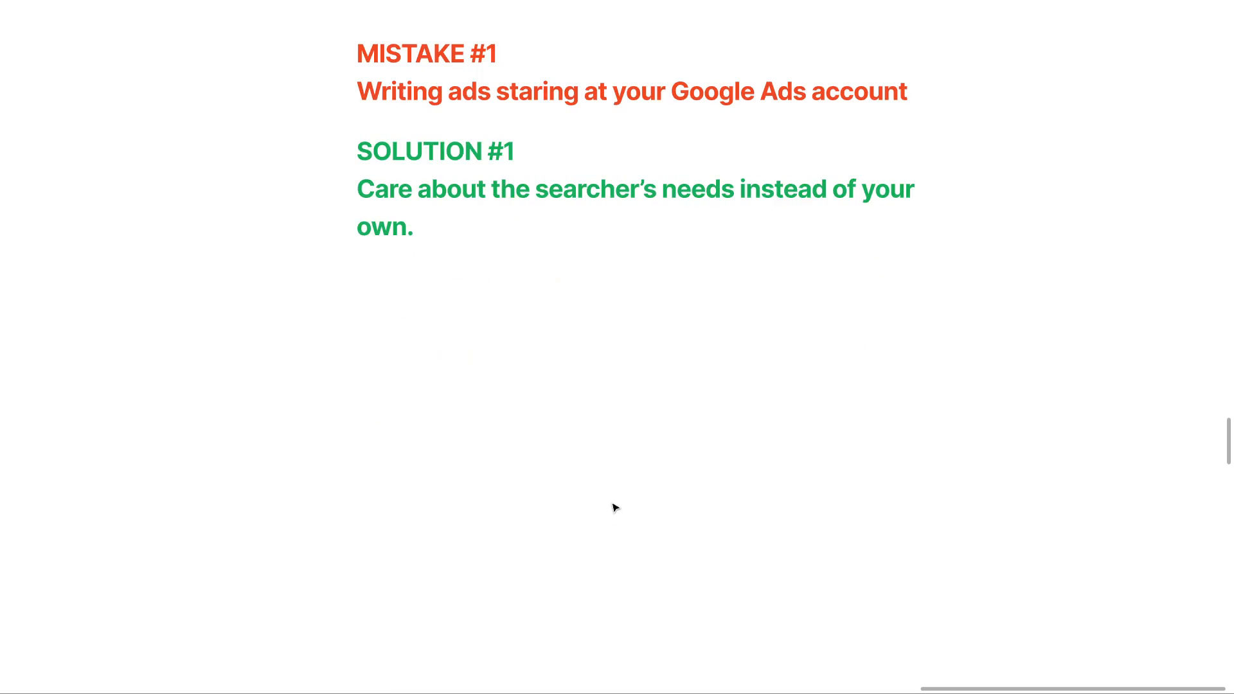
- Scroll to Mistake #2, not doing enough research, with Solution #2 about analyzing search results
scroll("down", 3)
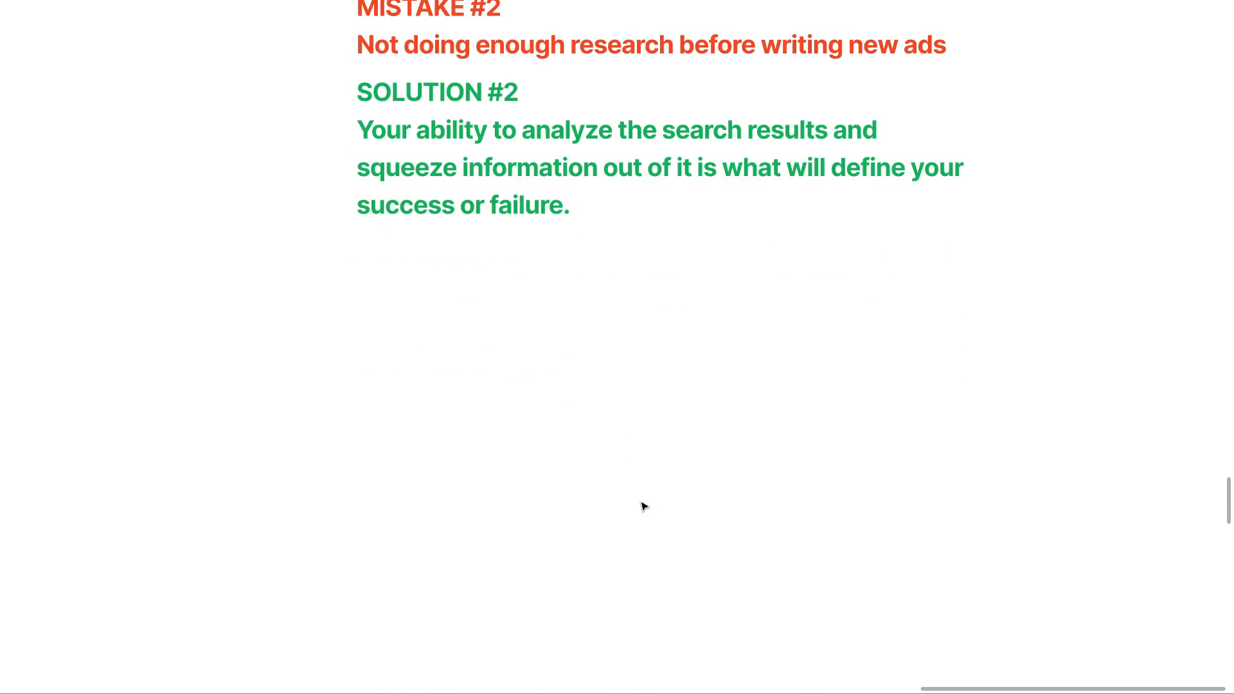
- Scroll to Mistake #3, thinking you know what searchers want, with Solution #3: assume you know nothing
scroll("down", 3)
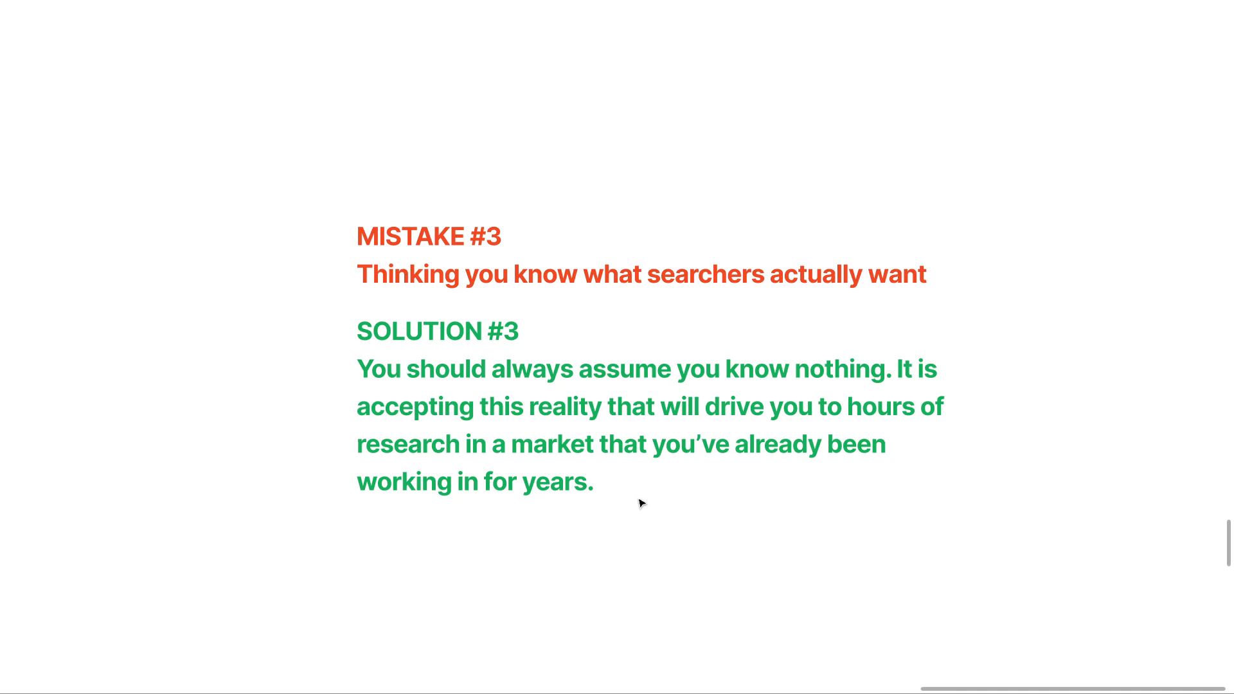
mouse_move(642, 504)
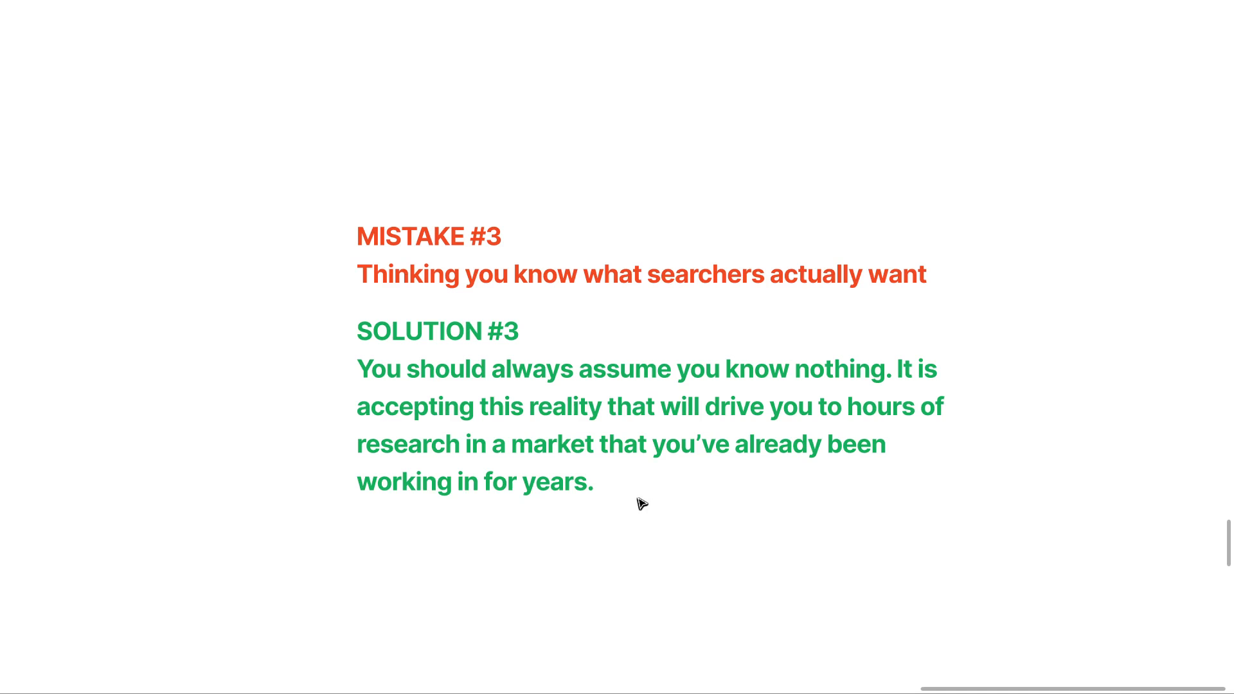
- Scroll past the Venn diagram to the closing line 'This is a lot of work. But that's how you win.'
scroll("down", 3)
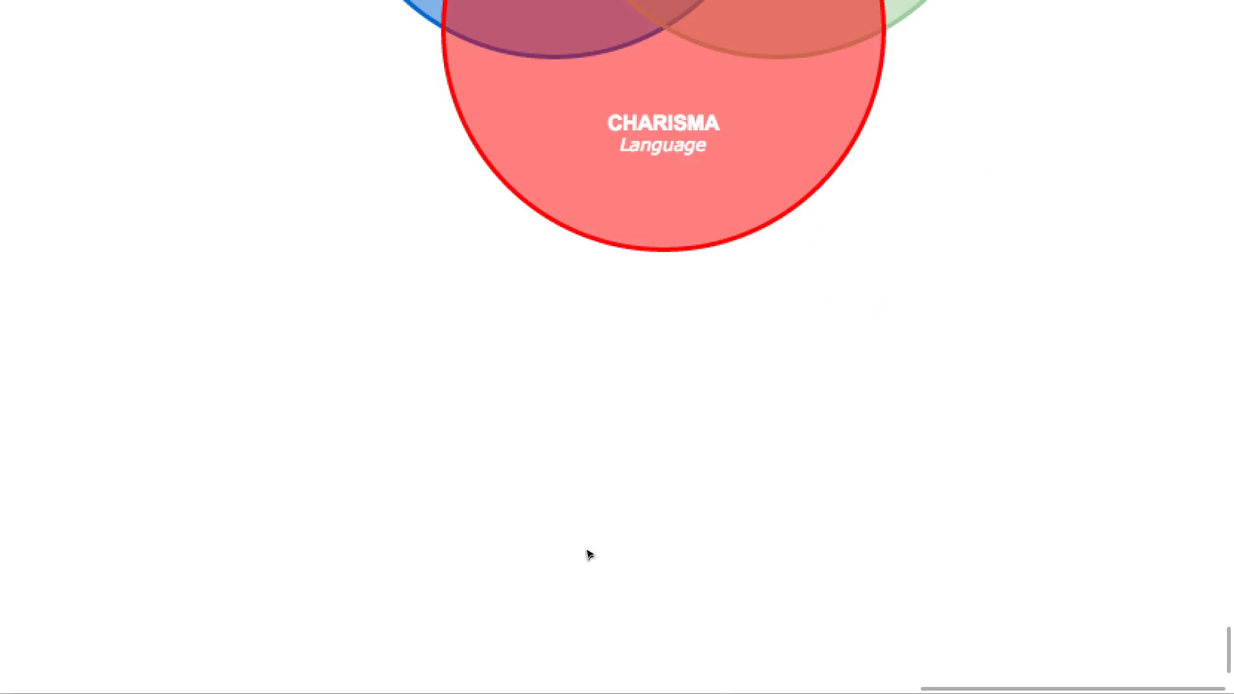
scroll("down", 3)
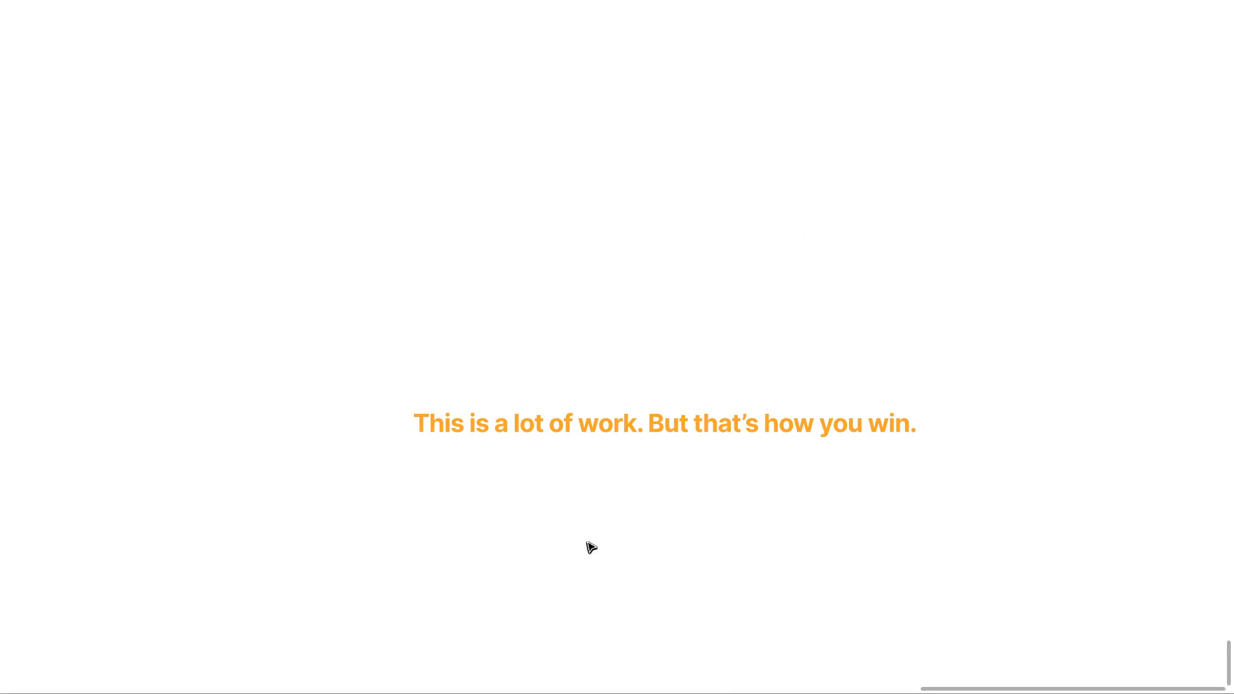